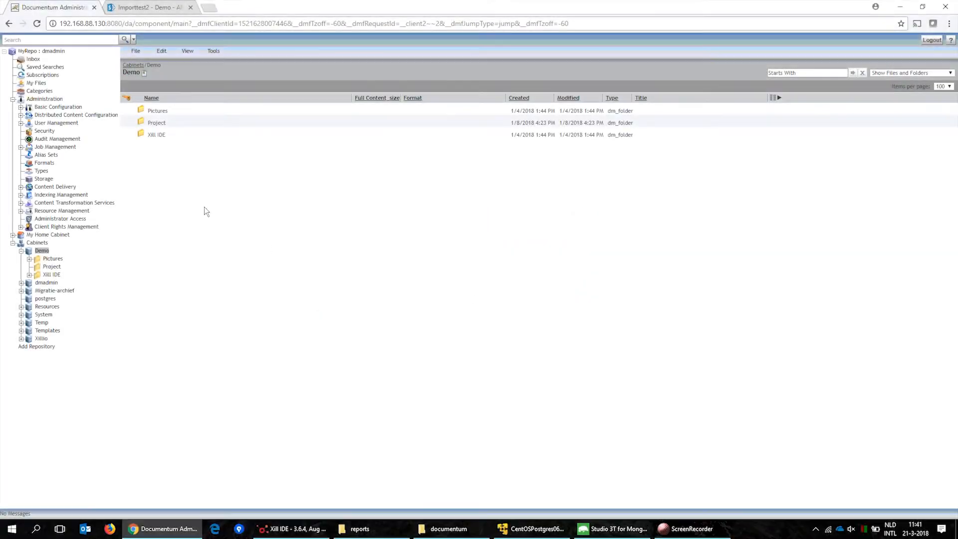
Step: Inspect Report.docx's properties and the project group's permissions in Demo > Project
double_click(156, 122)
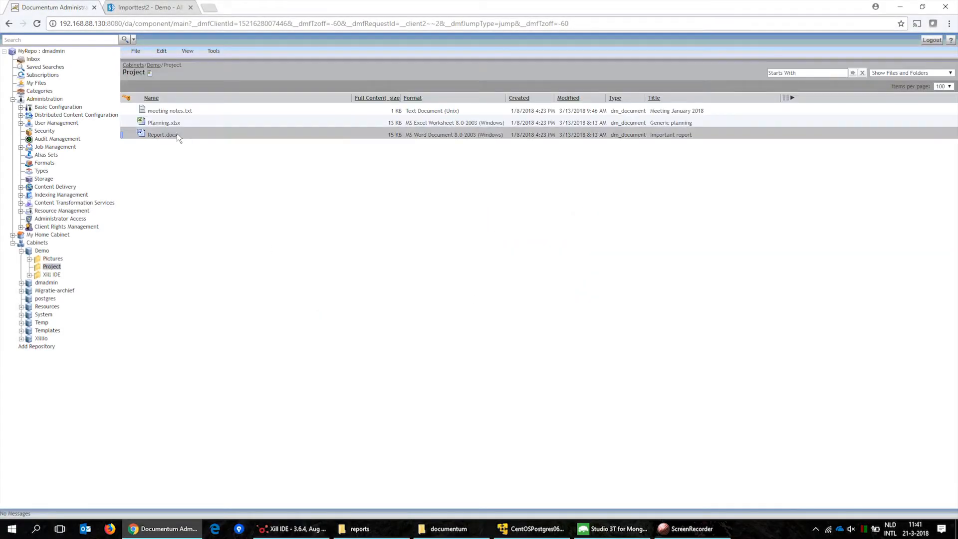
double_click(163, 134)
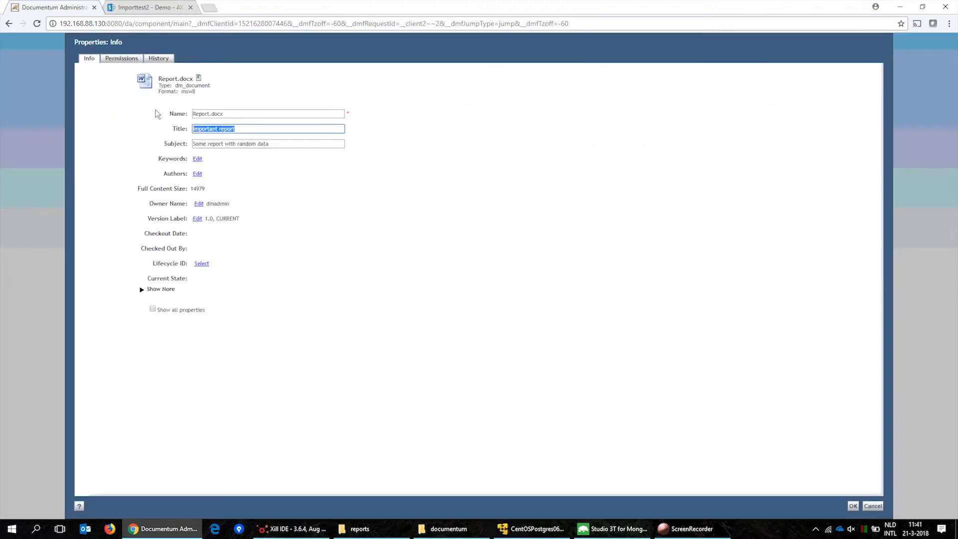
click(120, 58)
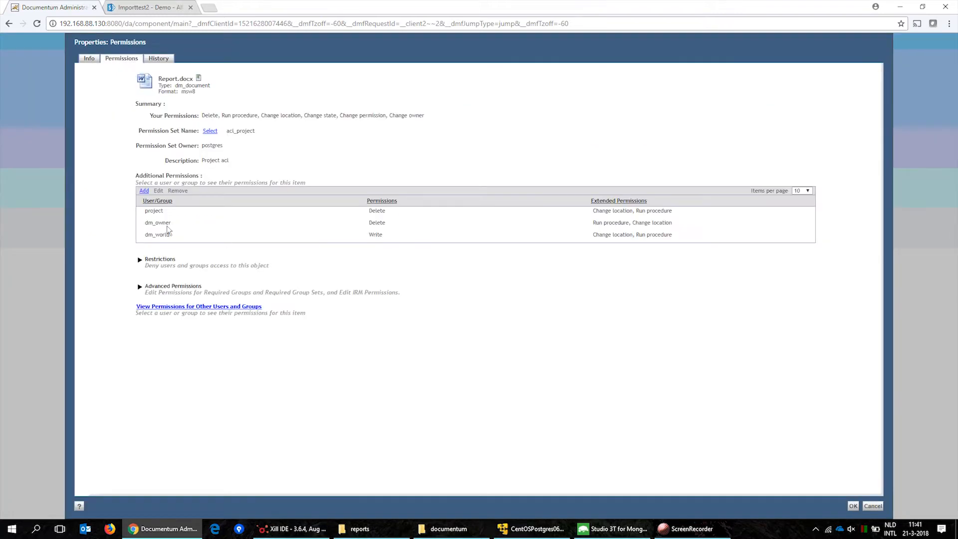
click(153, 210)
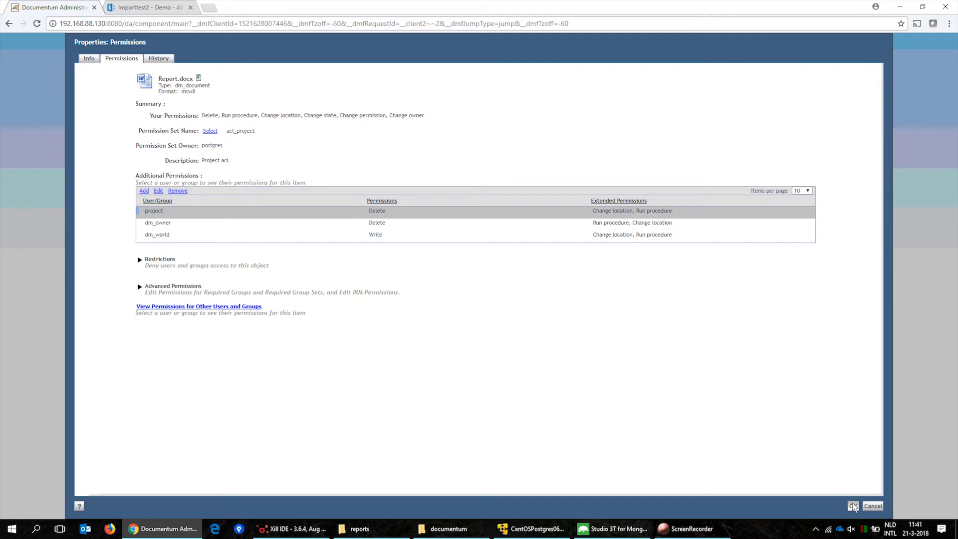
Step: Run Main.xill to export the Demo content into MongoDB, then check Studio 3T
click(292, 529)
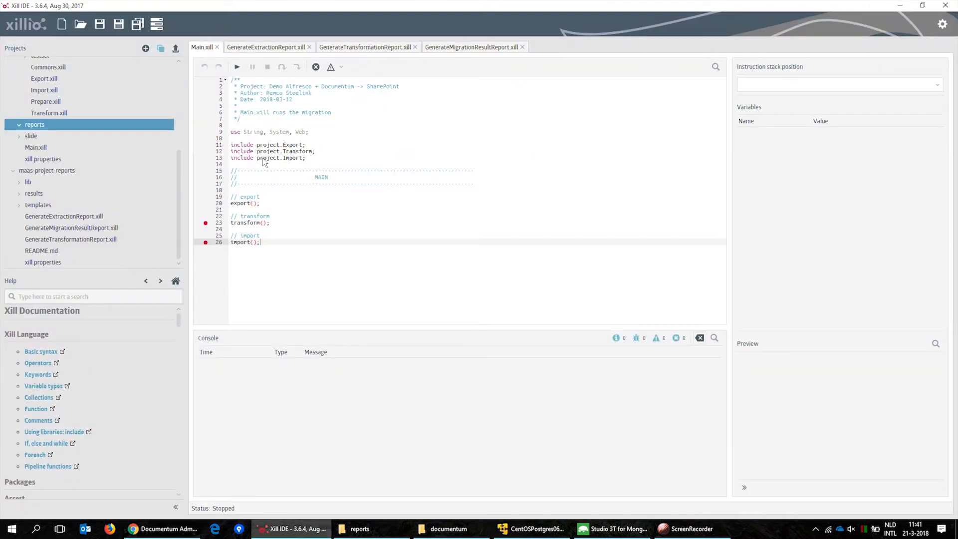
click(237, 67)
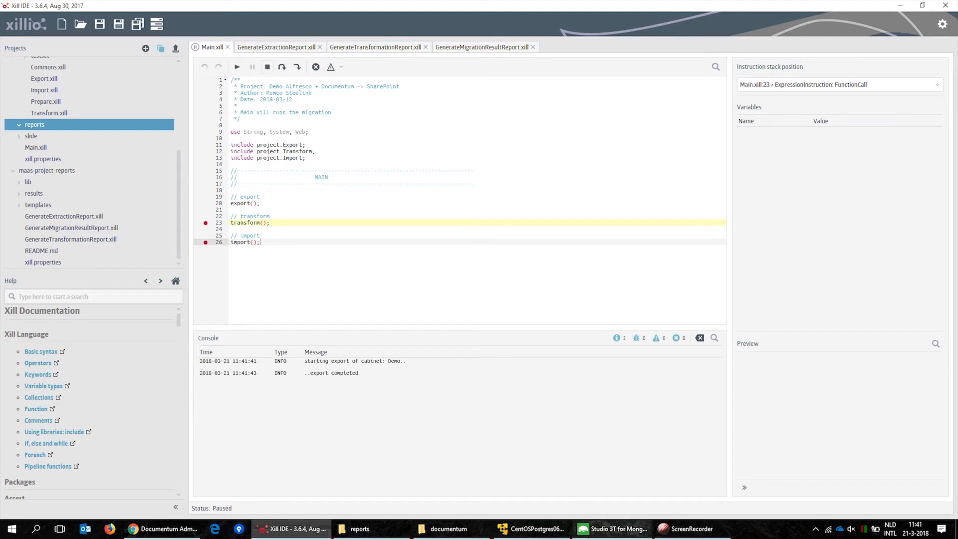
click(611, 529)
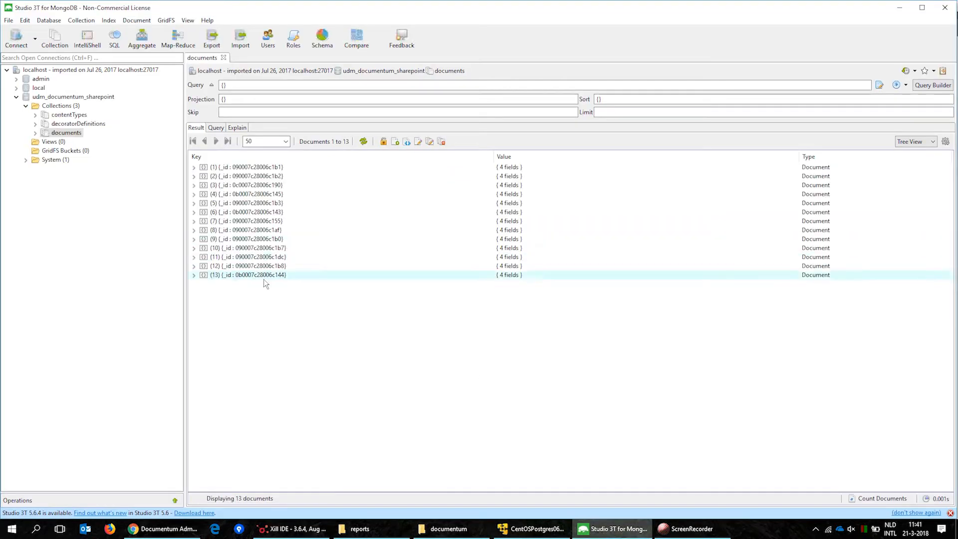
Step: Expand record 11's source metadata and permission groups for 'Important report'
click(194, 257)
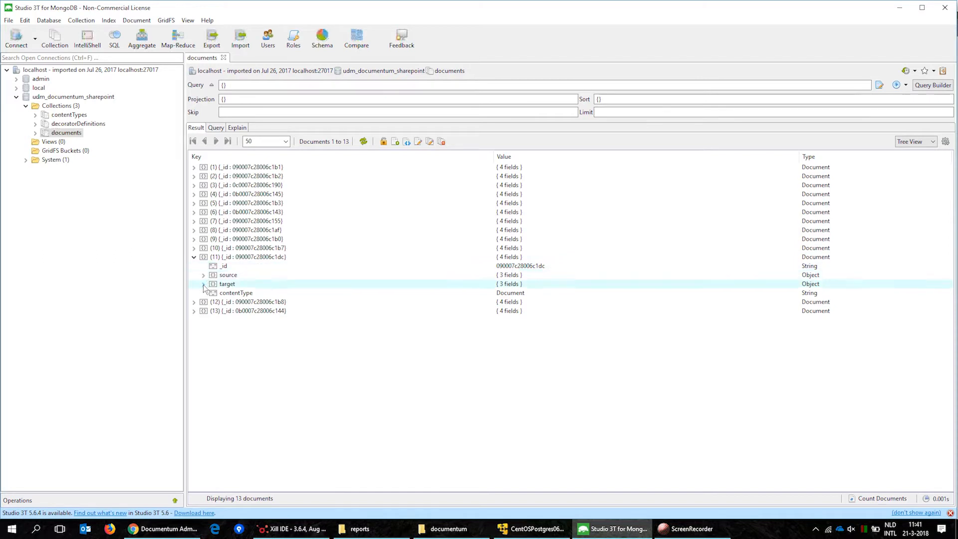
click(203, 275)
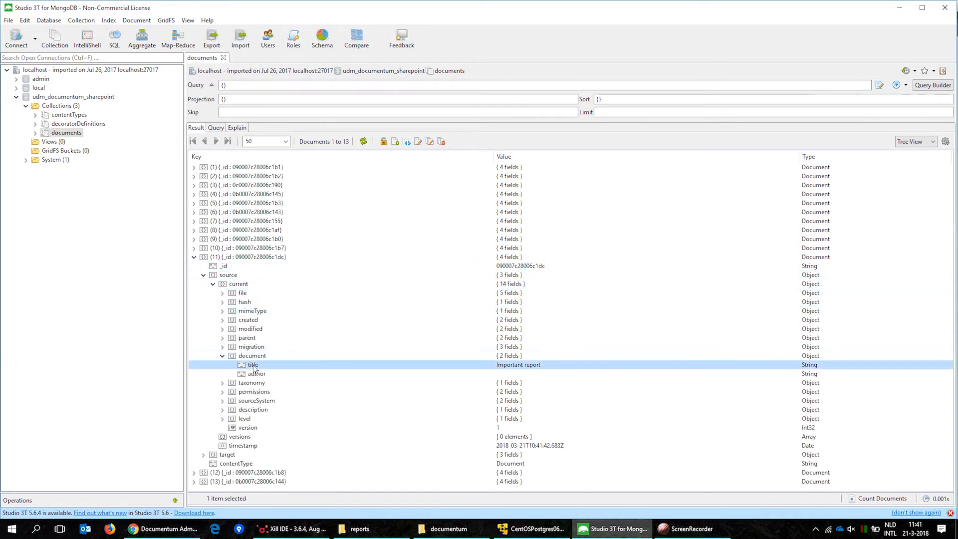
click(223, 391)
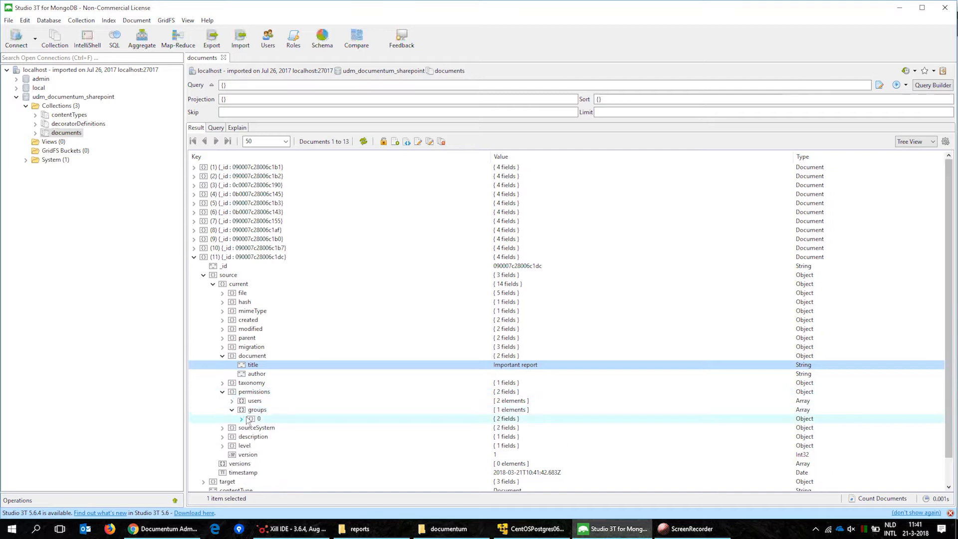
click(241, 419)
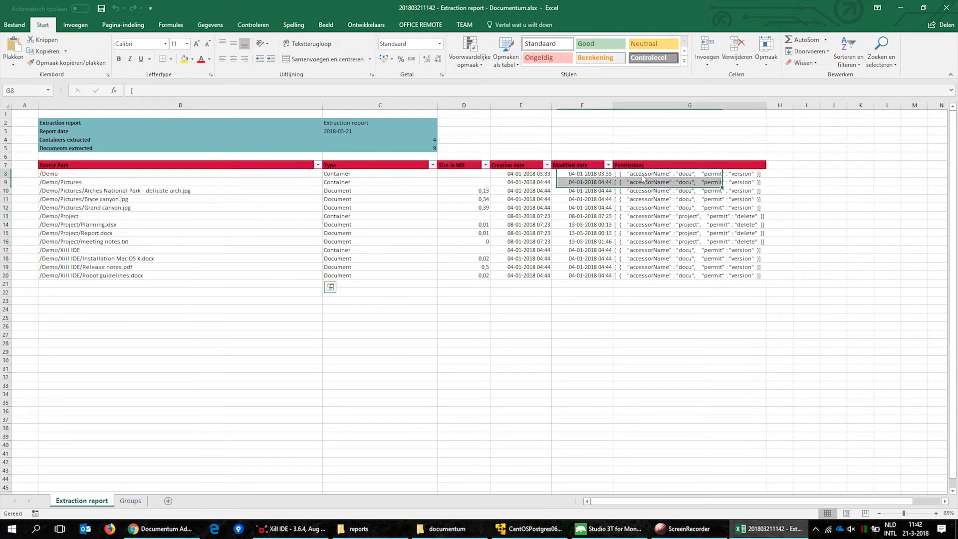
Step: Inspect the Permissions column of the extraction report (4 containers, 9 documents)
click(129, 500)
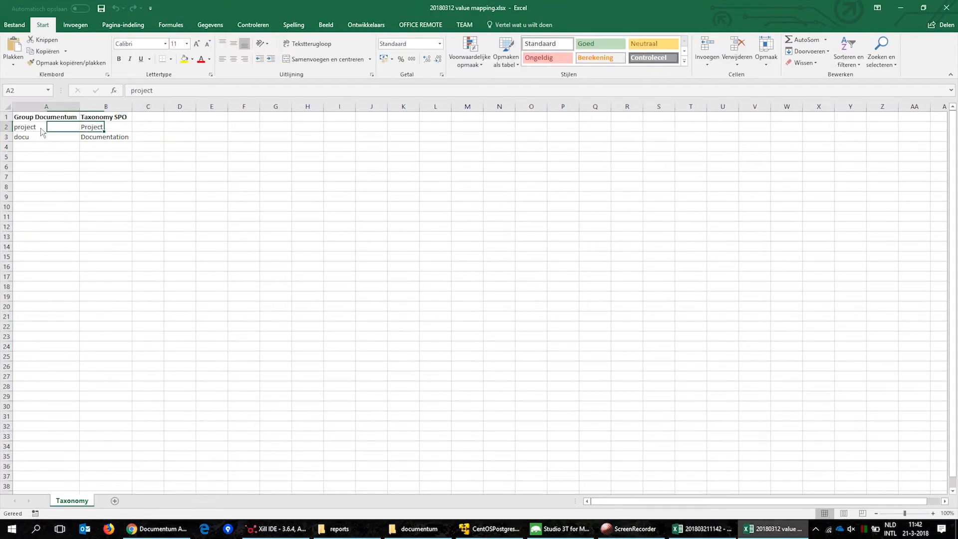
Step: Check the docu-to-Documentation taxonomy mapping, then pick the structure mapping workbook
click(46, 136)
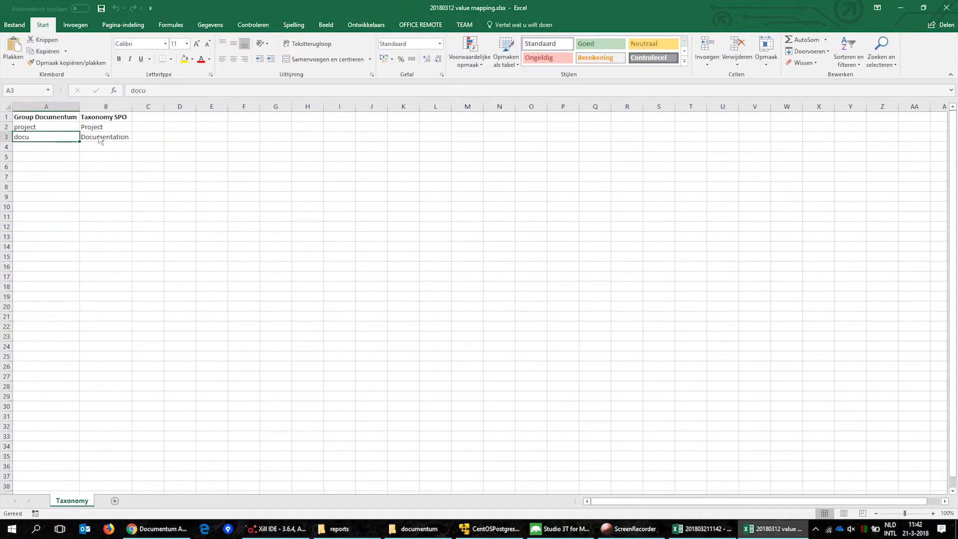
click(419, 529)
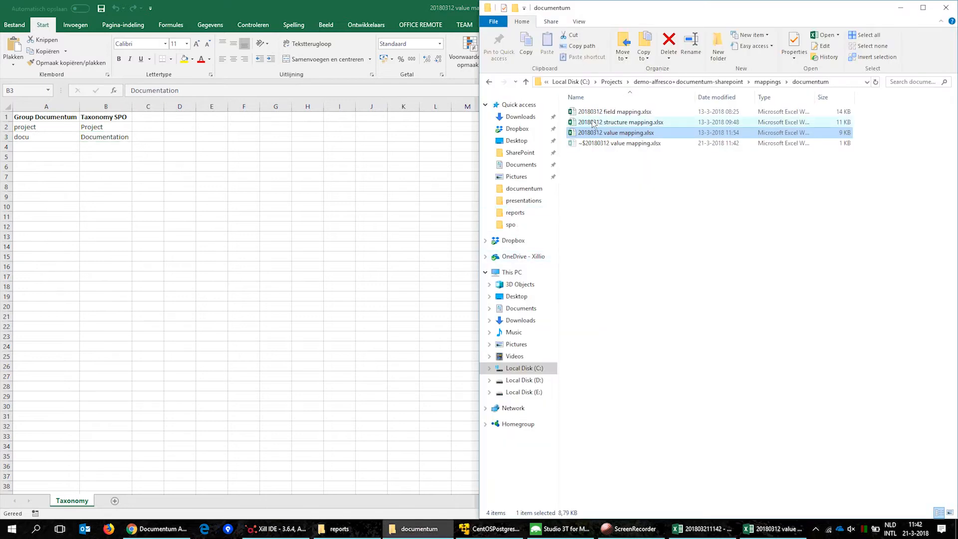
click(773, 529)
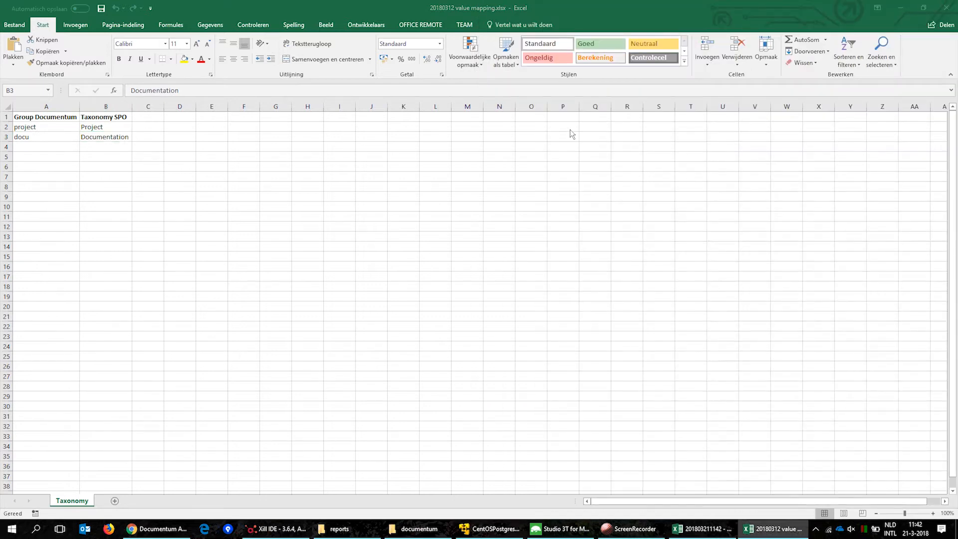
click(774, 528)
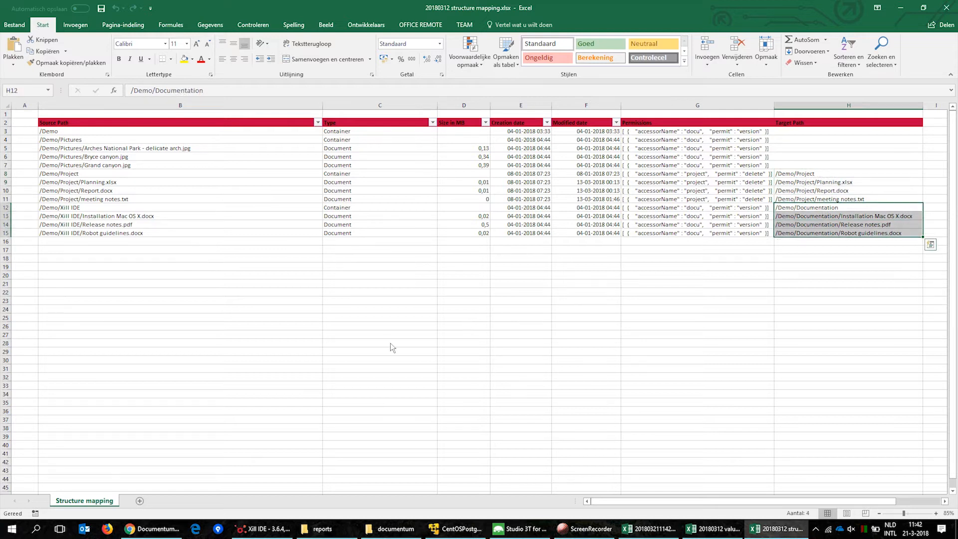
Step: Review the /Demo/Documentation target paths in 20180312 structure mapping.xlsx
click(261, 528)
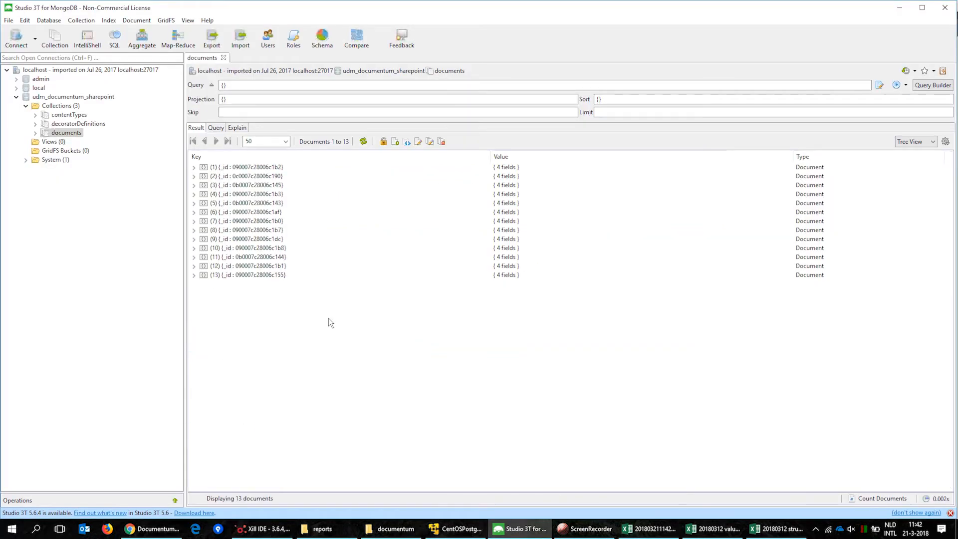
Step: Expand record 9's target metadata to show taxonomy value Project
click(193, 239)
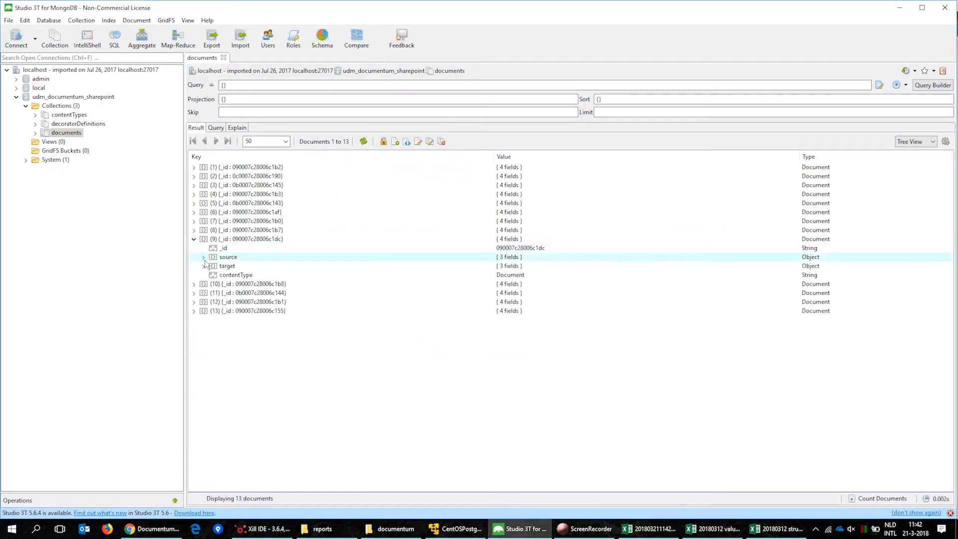
click(203, 266)
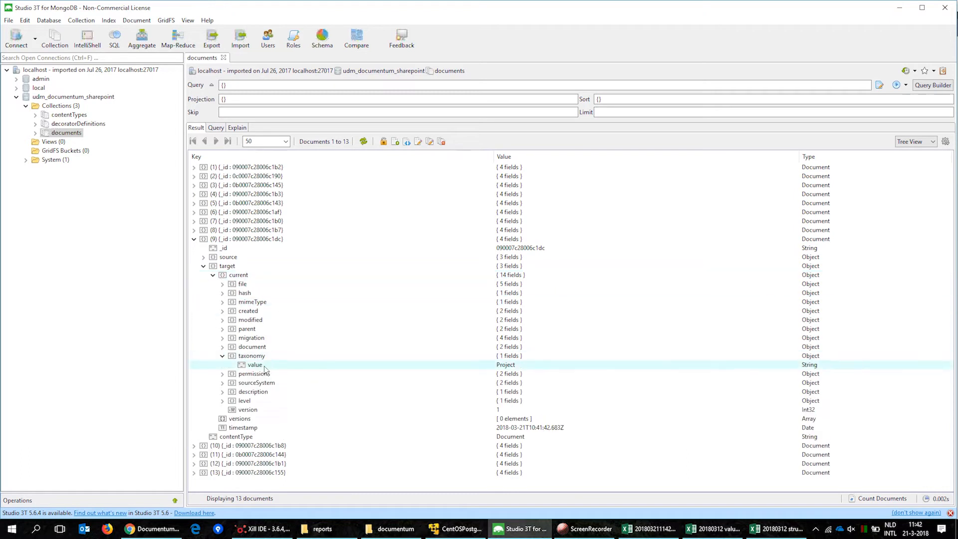
click(255, 365)
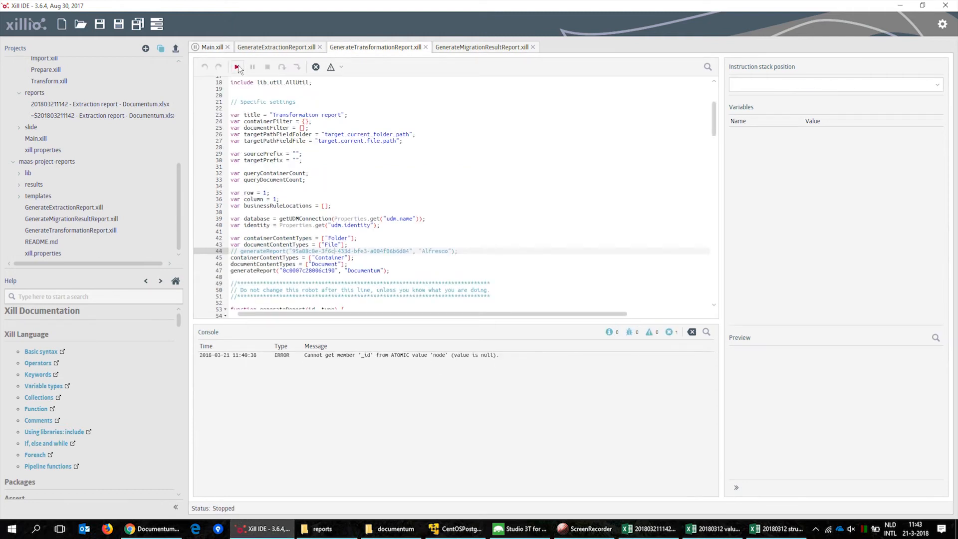
Step: Run GenerateTransformationReport.xill and open the generated Transformation report
click(237, 66)
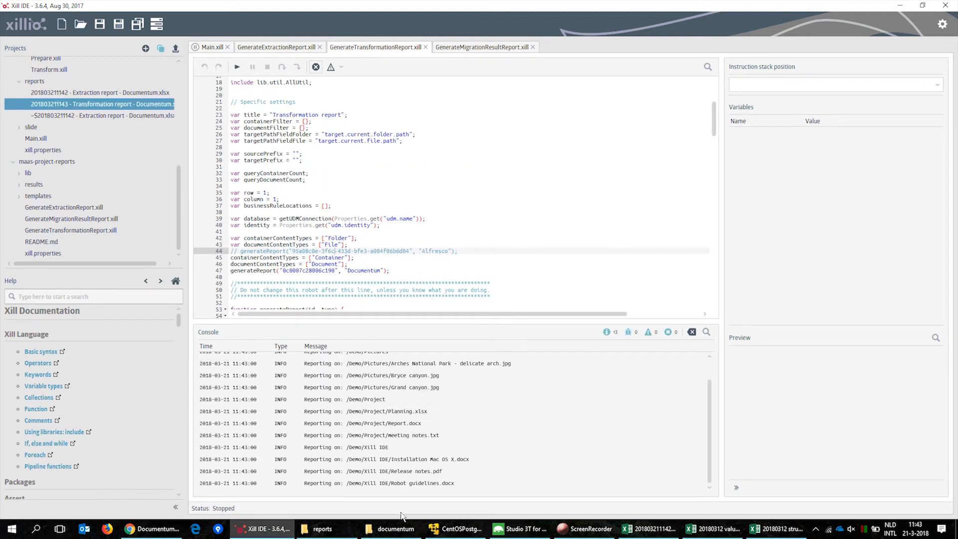
click(775, 529)
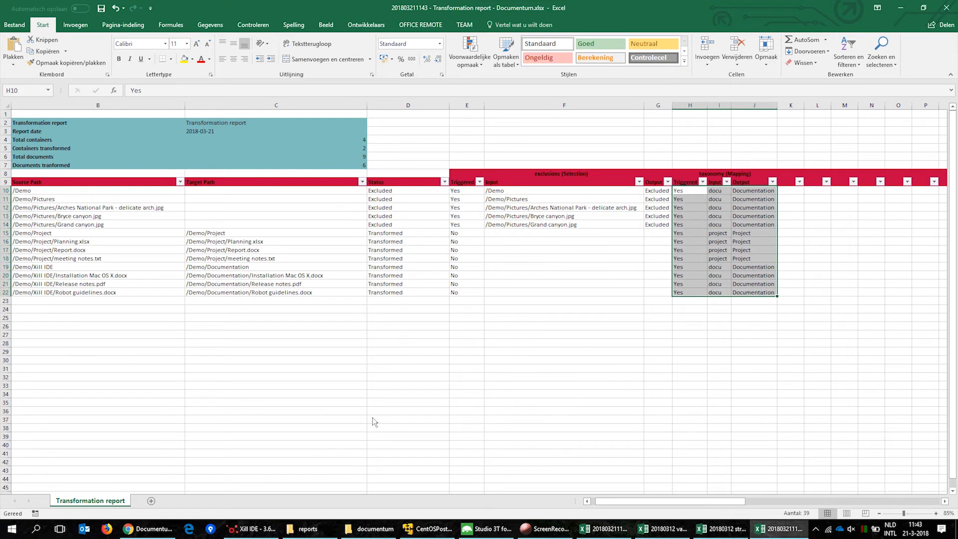
Step: Review exclusions and taxonomy mapping in the Transformation report, then return to Main.xill
click(251, 529)
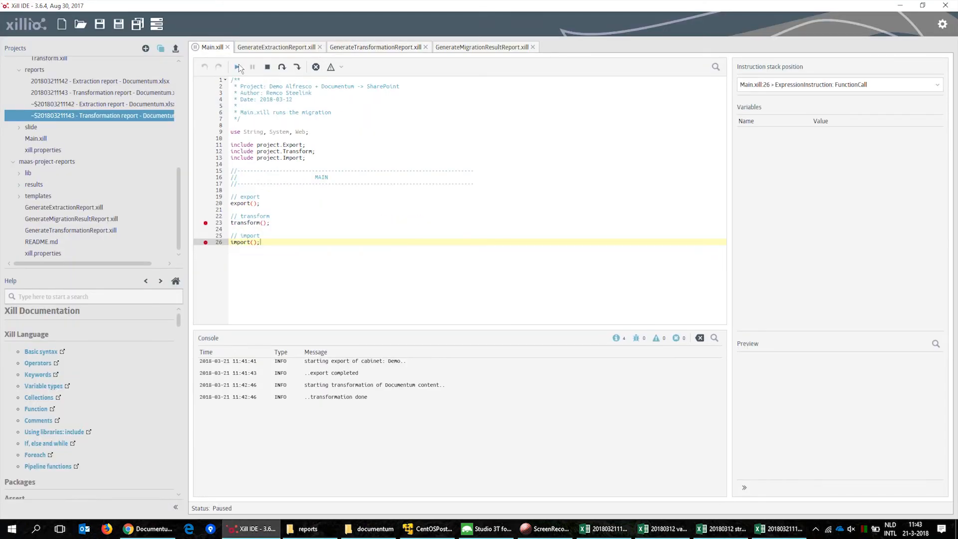
Step: Resume Main.xill at the import breakpoint to import content into SharePoint
click(237, 66)
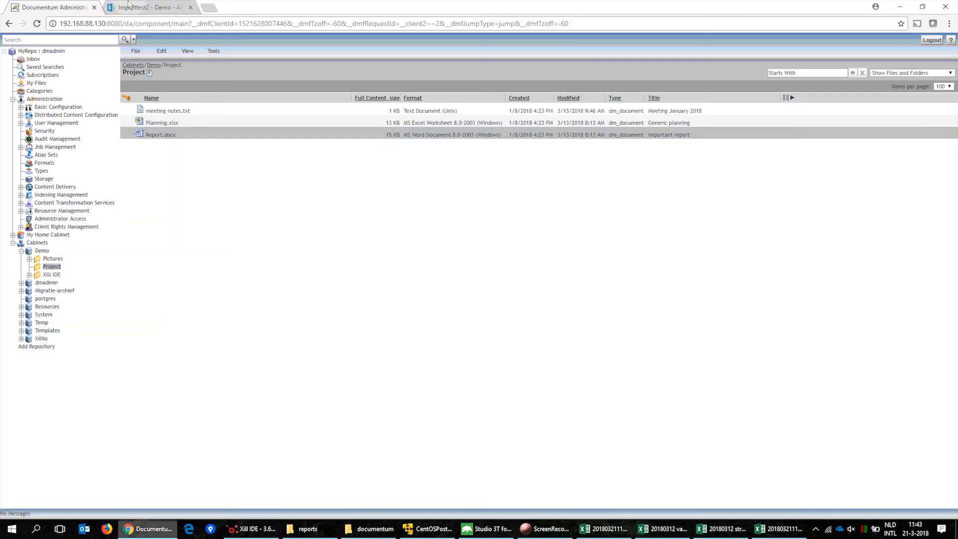
click(147, 7)
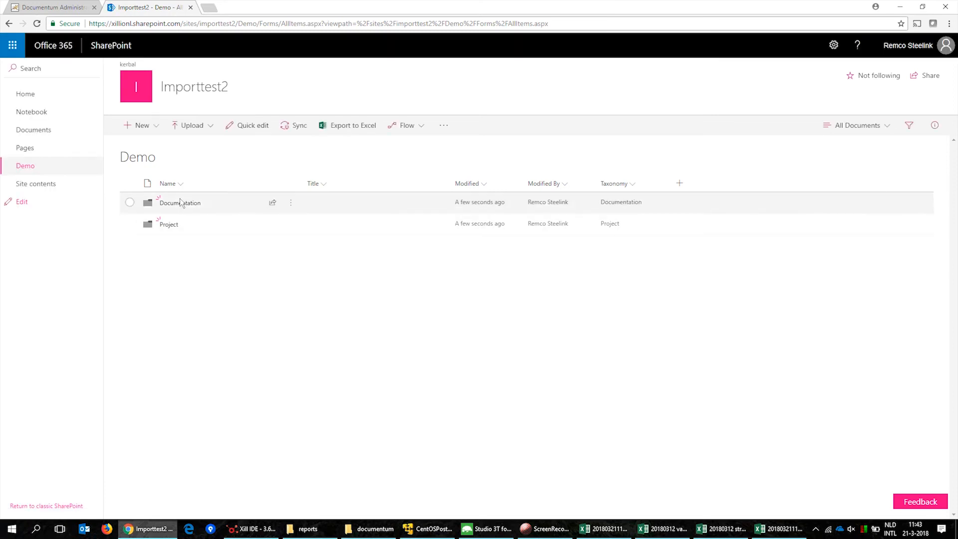
Step: Check Report.docx in the SharePoint Project folder, then run GenerateMigrationResultReport.xill
click(129, 203)
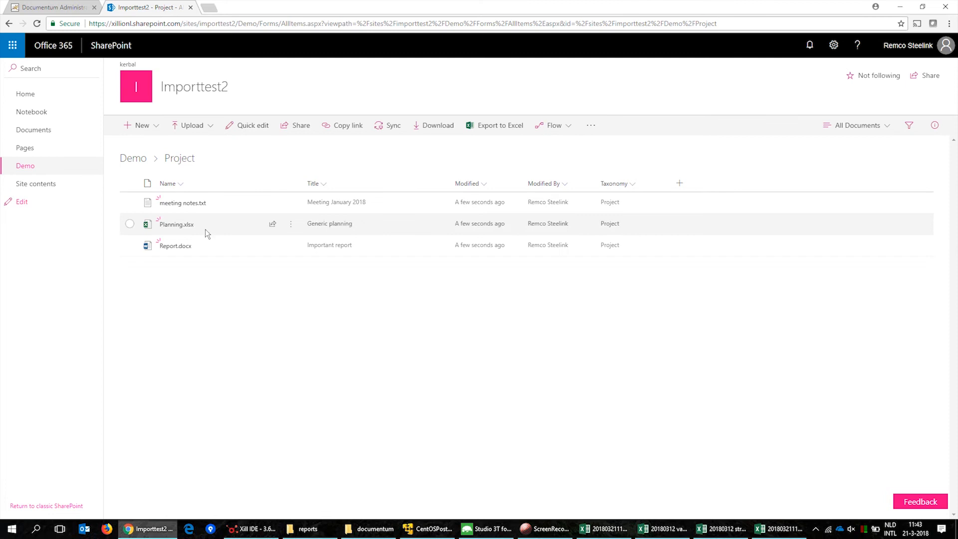
click(130, 245)
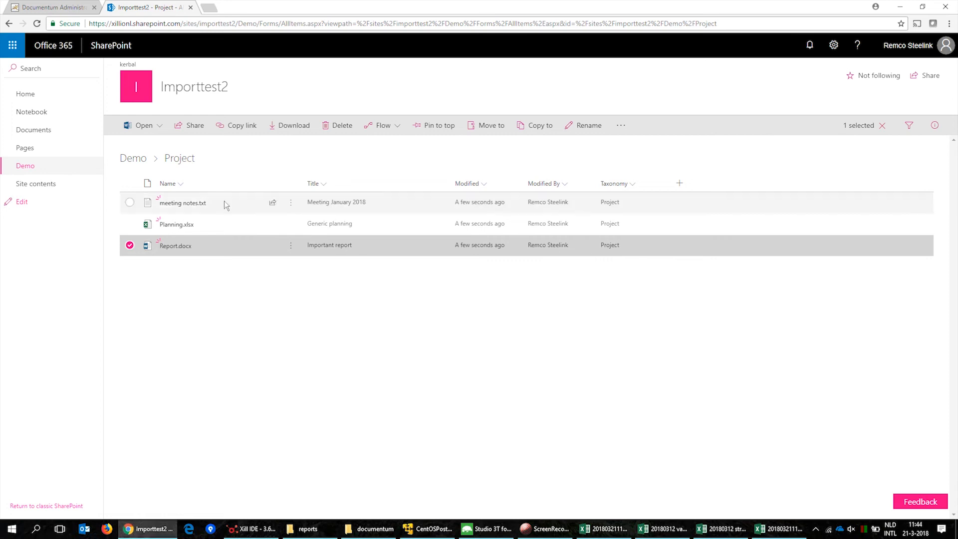
click(247, 528)
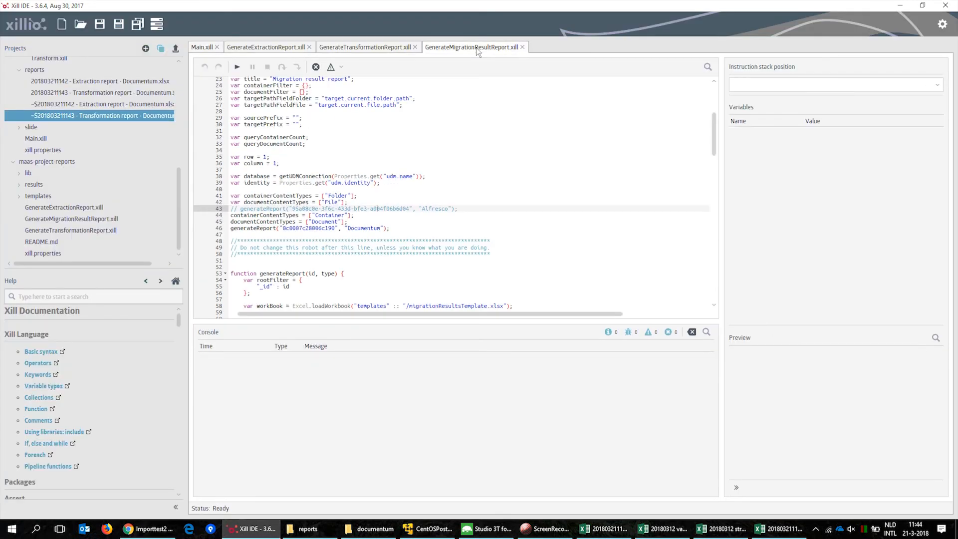
click(238, 67)
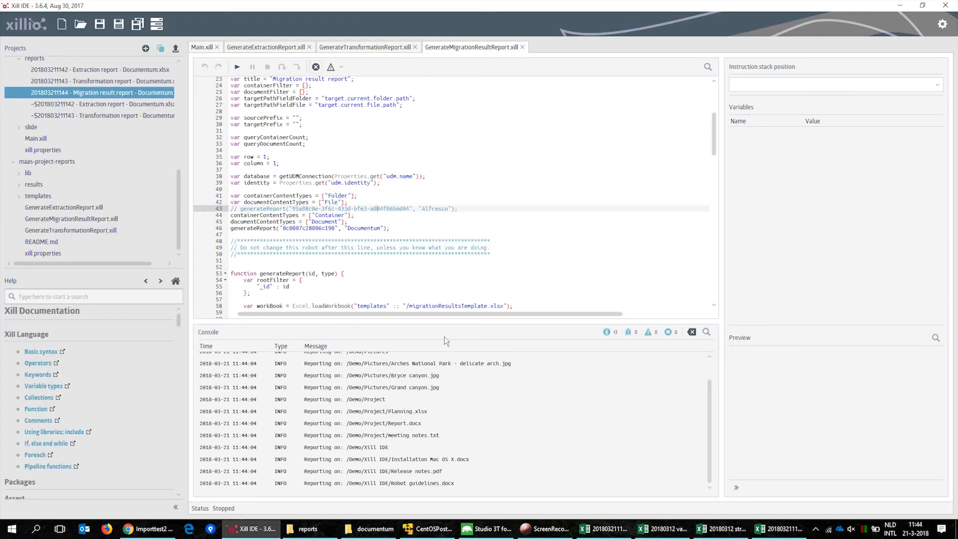